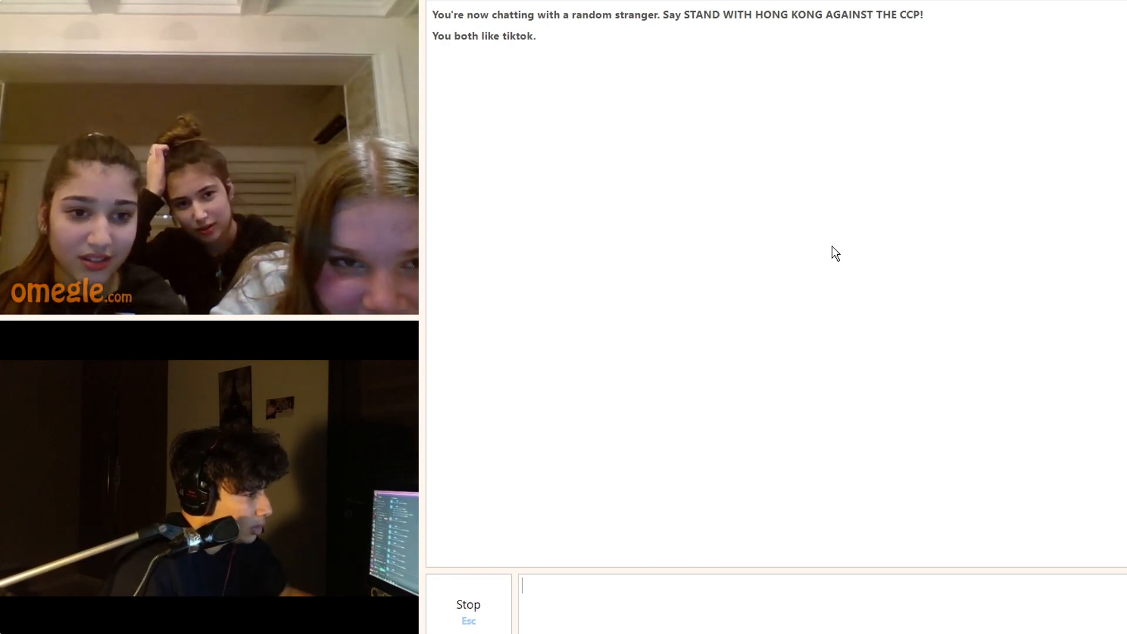
pyautogui.moveTo(796, 295)
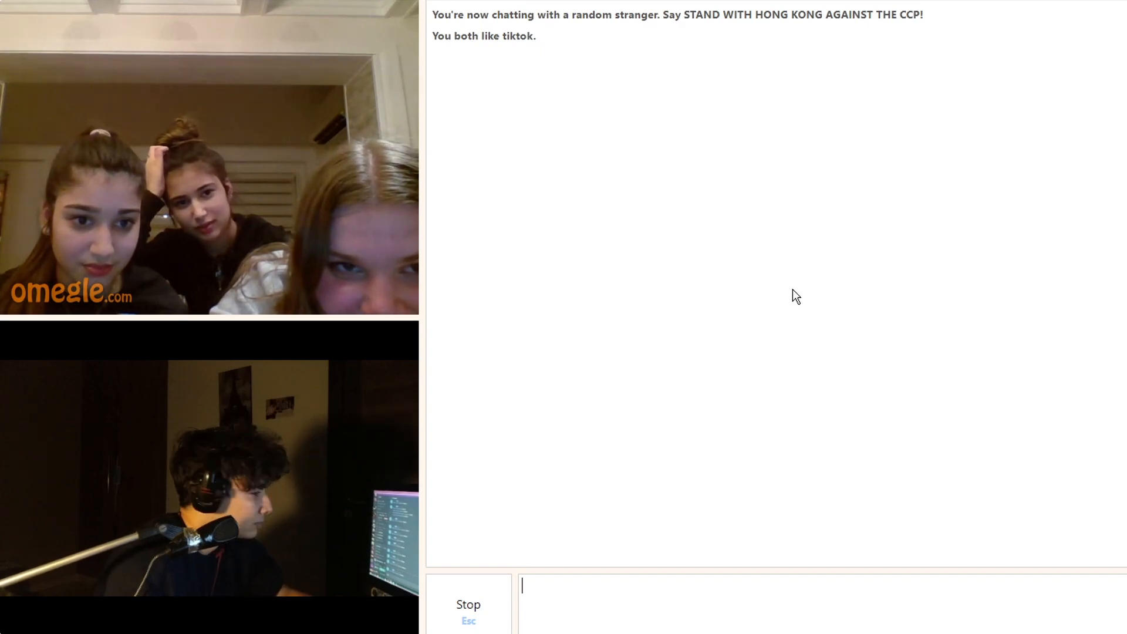
pyautogui.moveTo(769, 171)
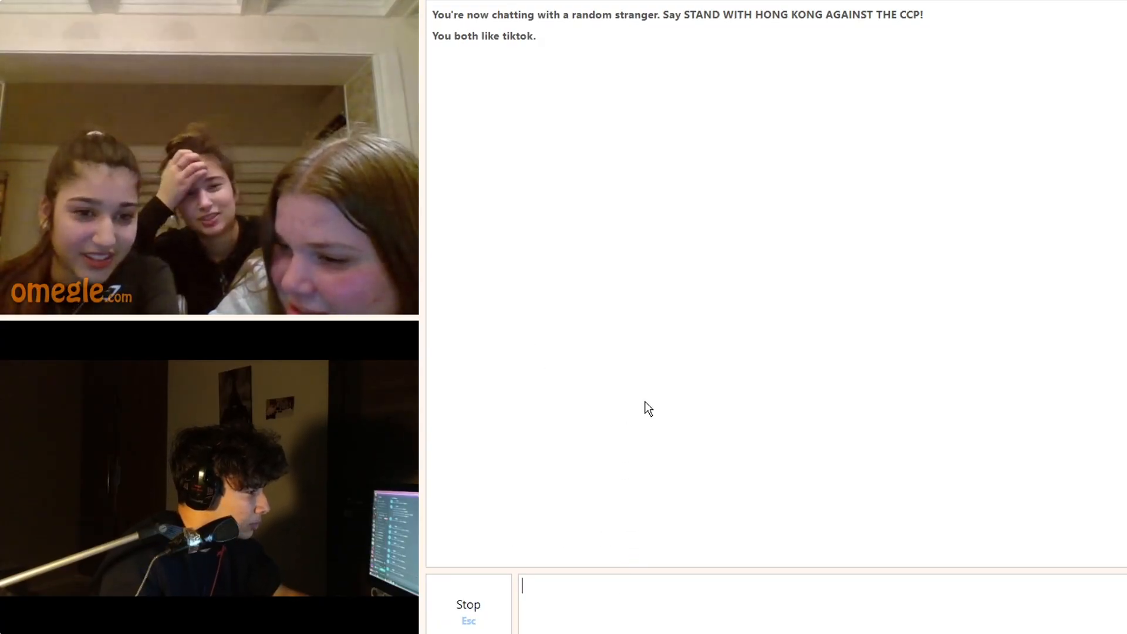
pyautogui.moveTo(942, 427)
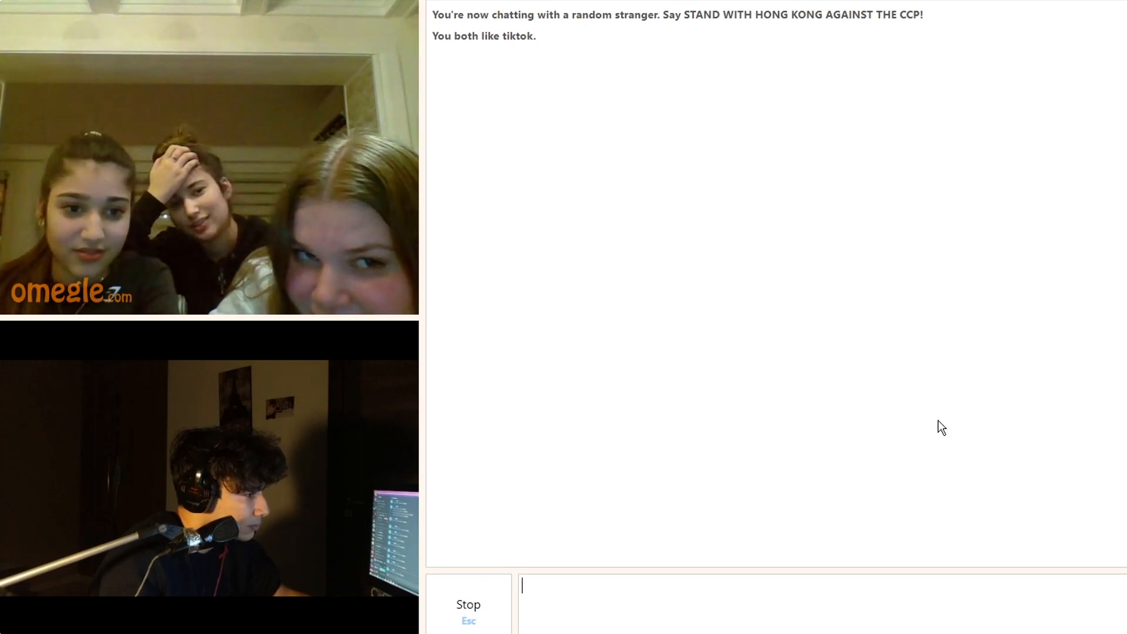